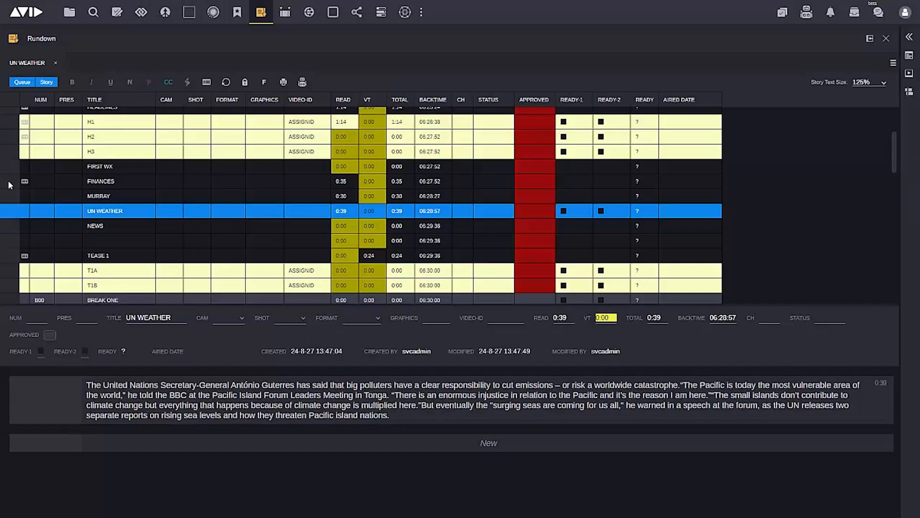
Extend the selection from UN WEATHER to include FINANCES and MURRAY to see combined running time.
click(101, 181)
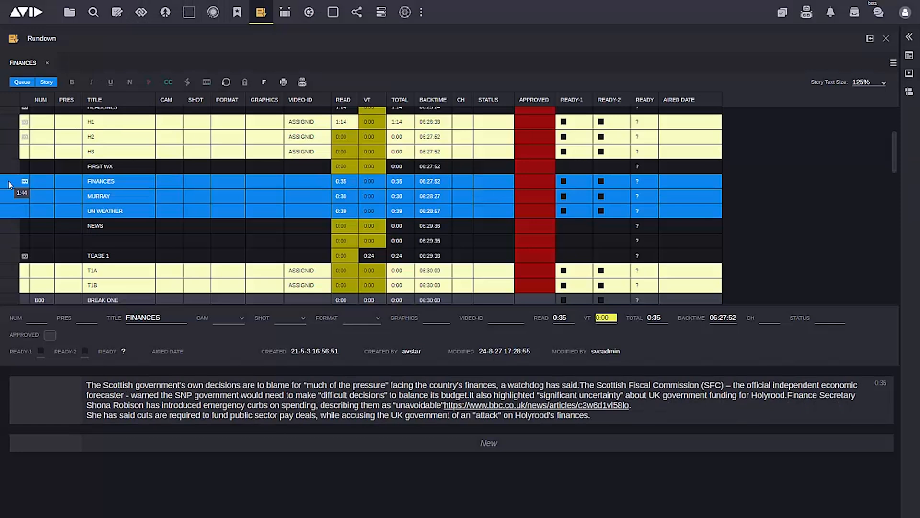
mouse_move(3, 191)
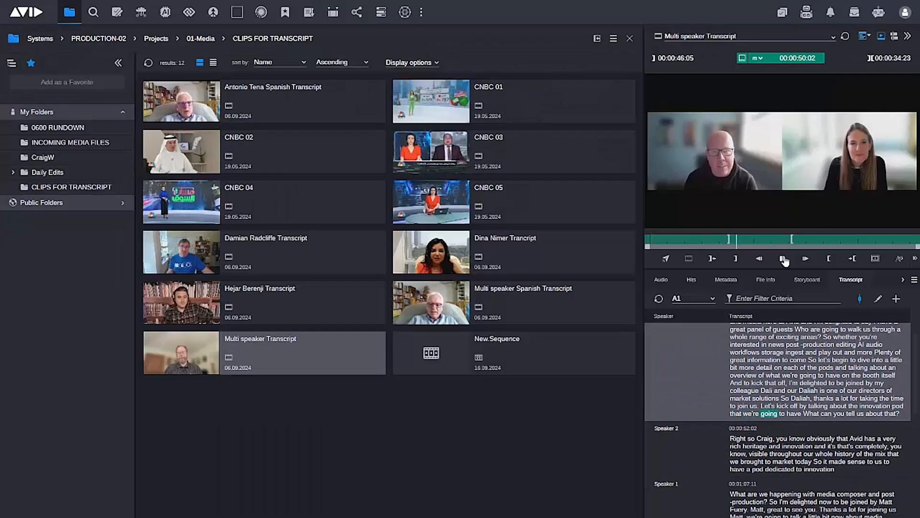
Play the Multi speaker Transcript interview clip as the transcript highlights each spoken word.
click(782, 259)
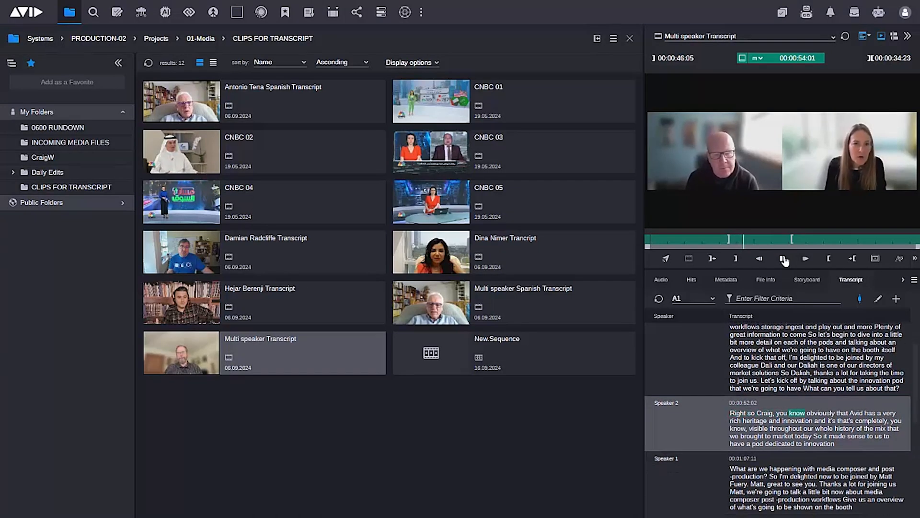
click(782, 258)
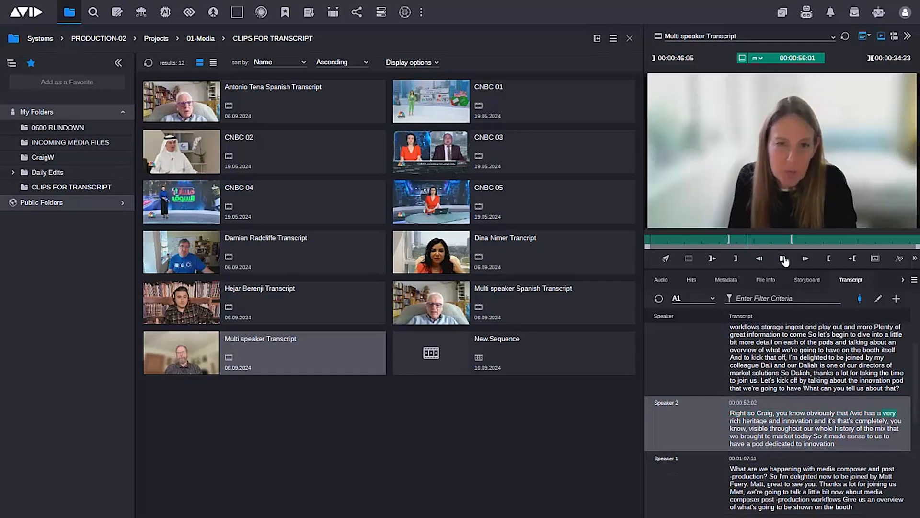
click(782, 259)
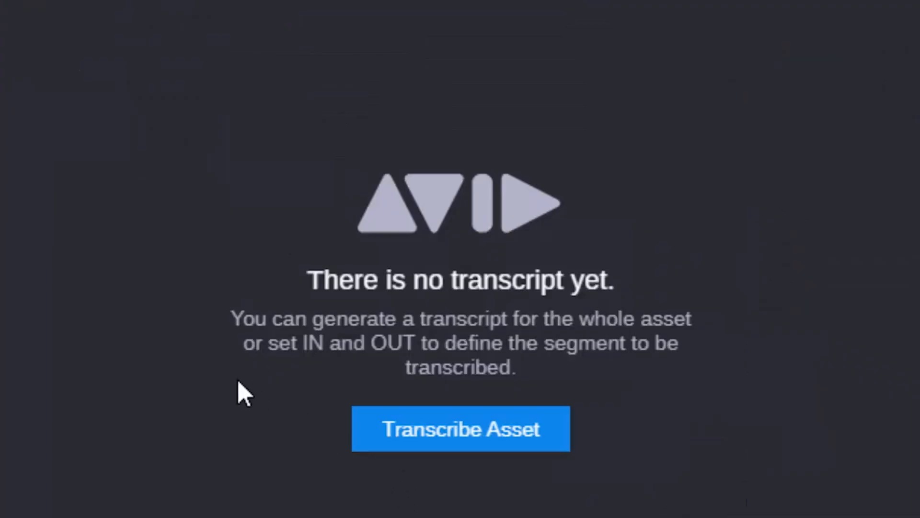
mouse_move(494, 449)
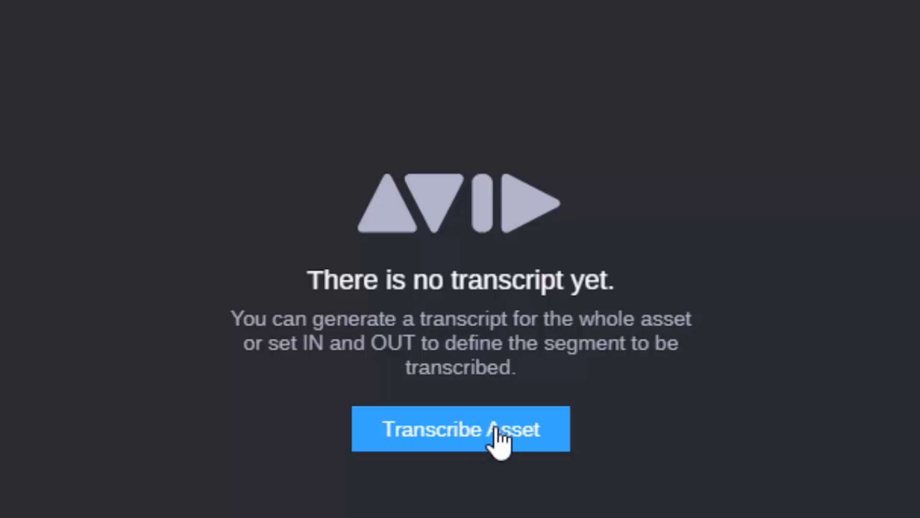
Transcribe the whole clip, then open the clip found by searching transcripts for 'media composer'.
click(462, 429)
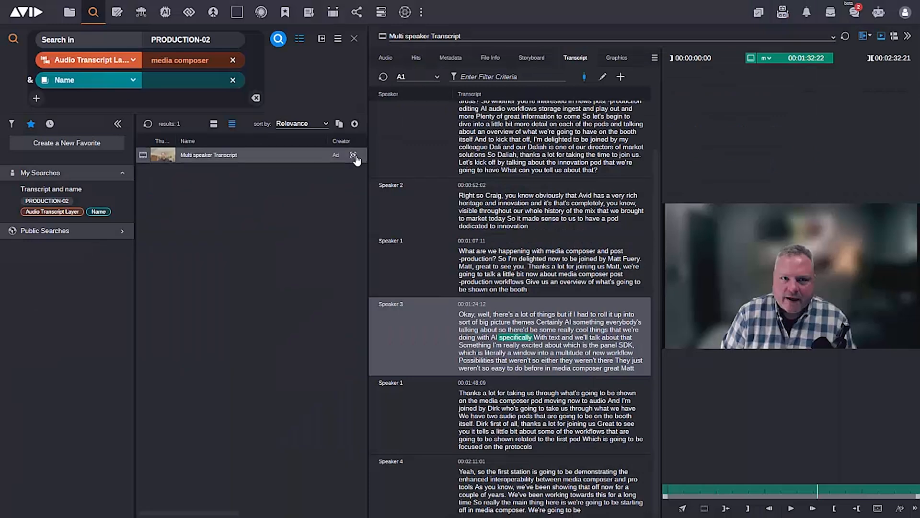
click(354, 155)
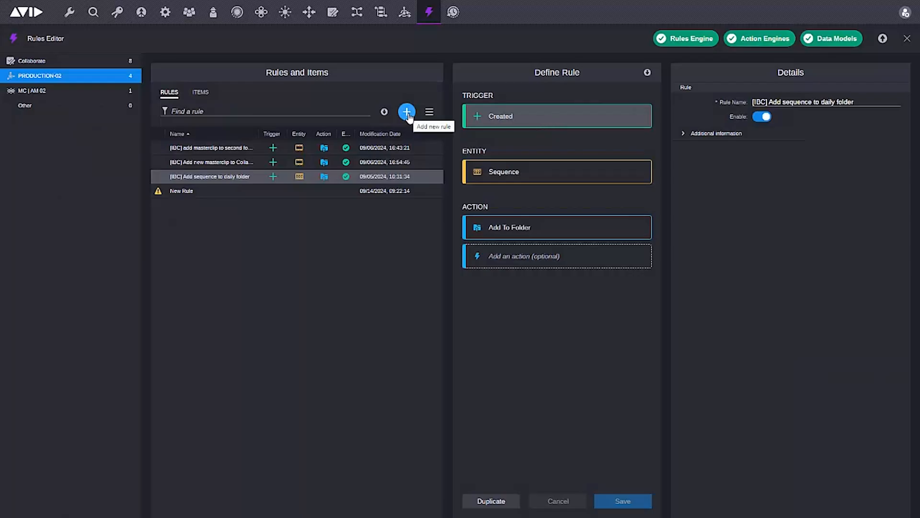
Add a new rule with a Created trigger applied to Masterclip entities.
click(407, 112)
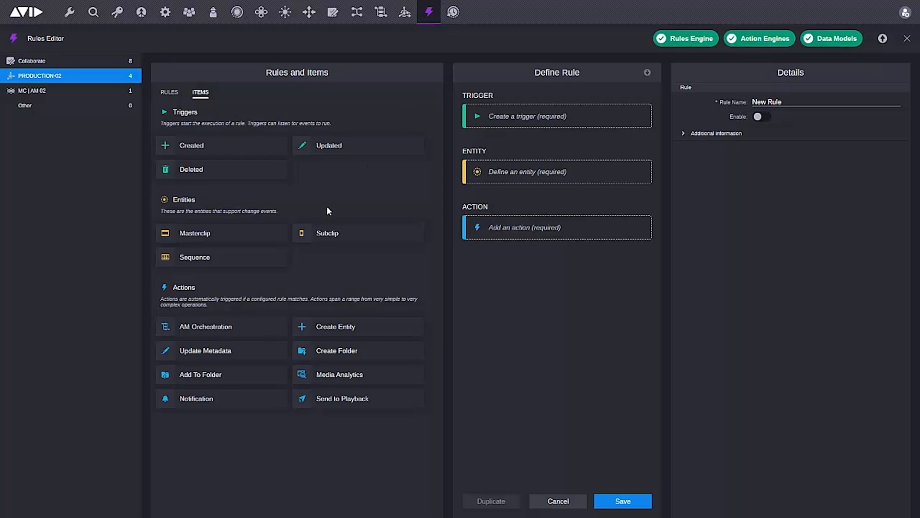
click(192, 146)
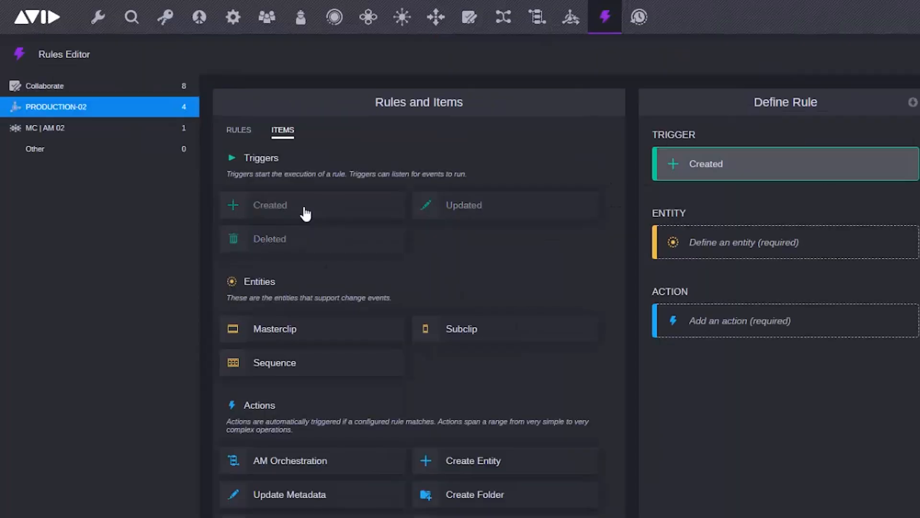
click(274, 329)
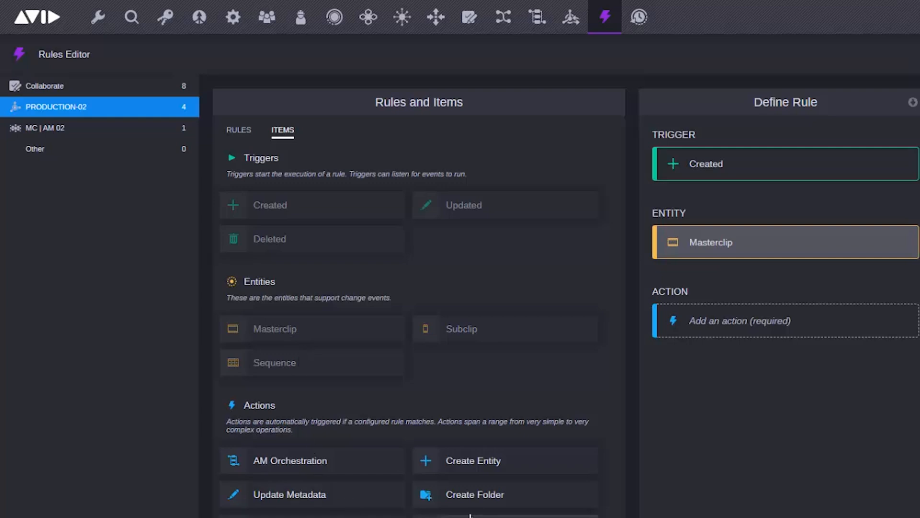
click(475, 494)
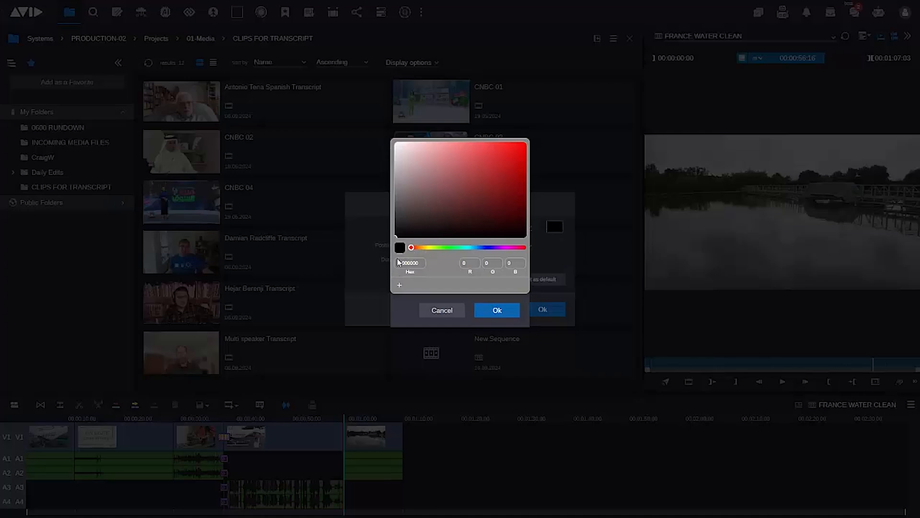
Enter a new Hex value in the colour picker for the FRANCE WATER CLEAN sequence, replacing black.
click(396, 149)
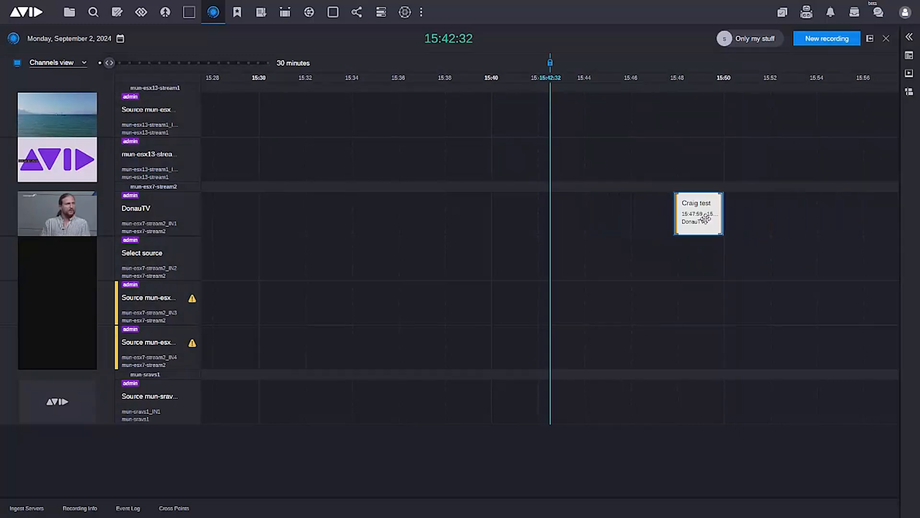
mouse_move(706, 221)
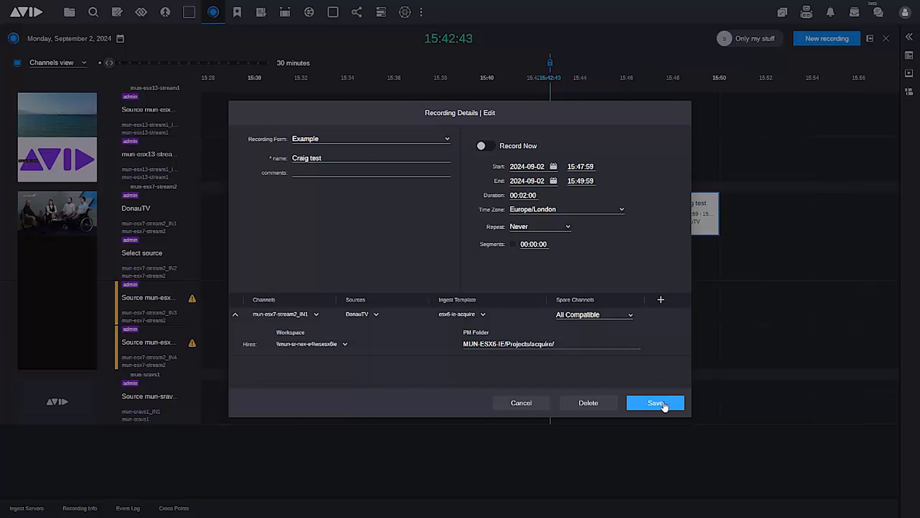
Save the DonauTV recording booked from 15:47:59 to 15:49:59.
click(655, 402)
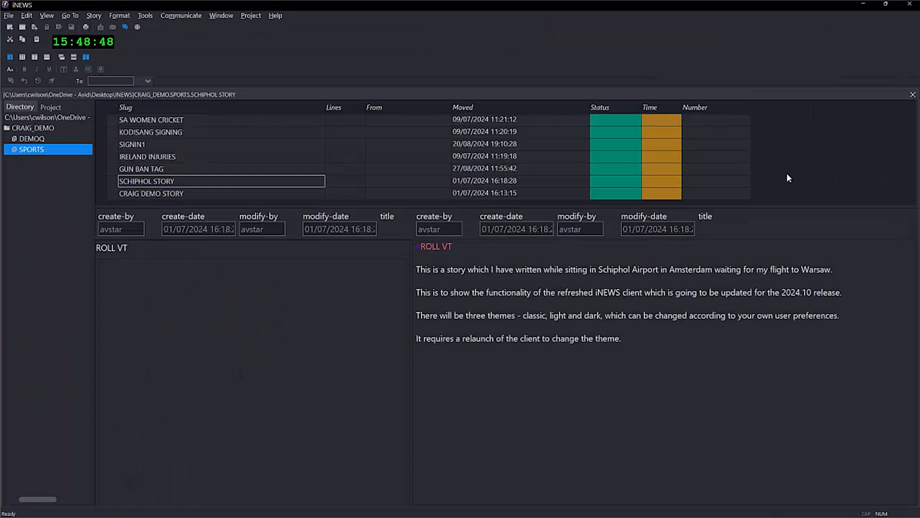
Show the SCHIPHOL STORY text from the CRAIG_DEMO SPORTS queue in iNEWS.
click(145, 16)
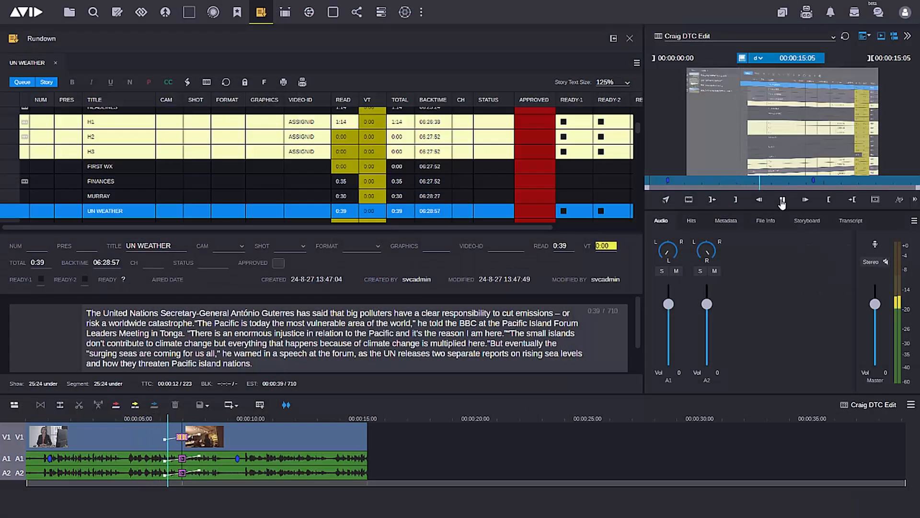
Pause the Craig DTC Edit sequence playing beside the UN WEATHER story.
click(782, 200)
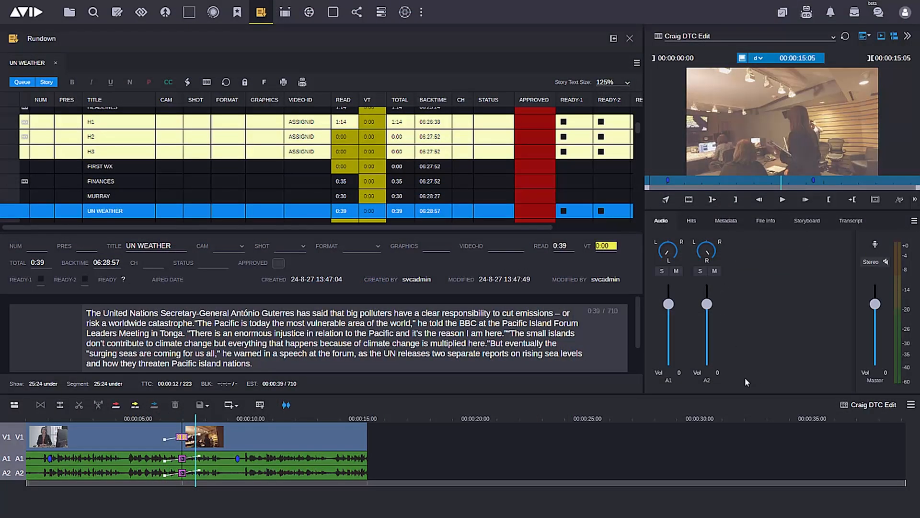
mouse_move(173, 415)
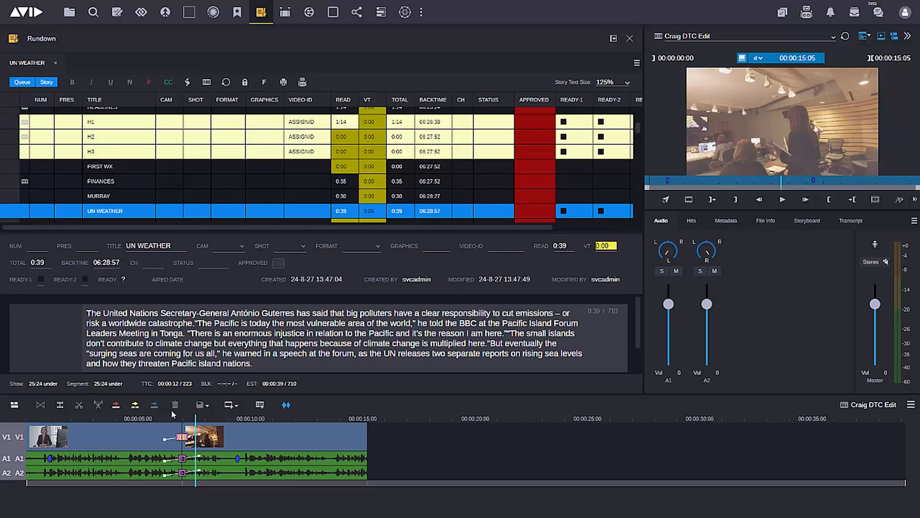